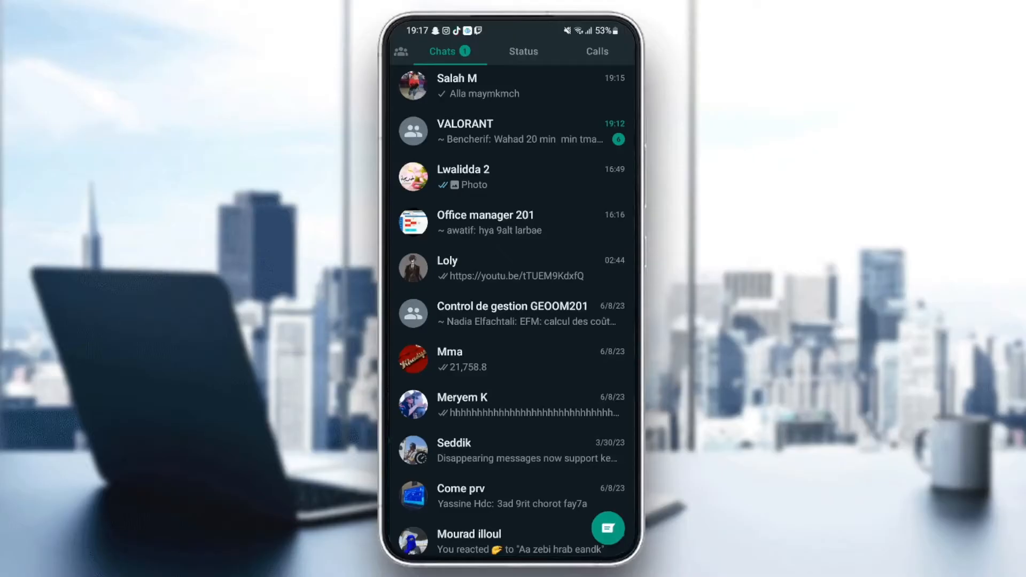
Step: Leave WhatsApp's chat list for the home screen and the app drawer
key("home")
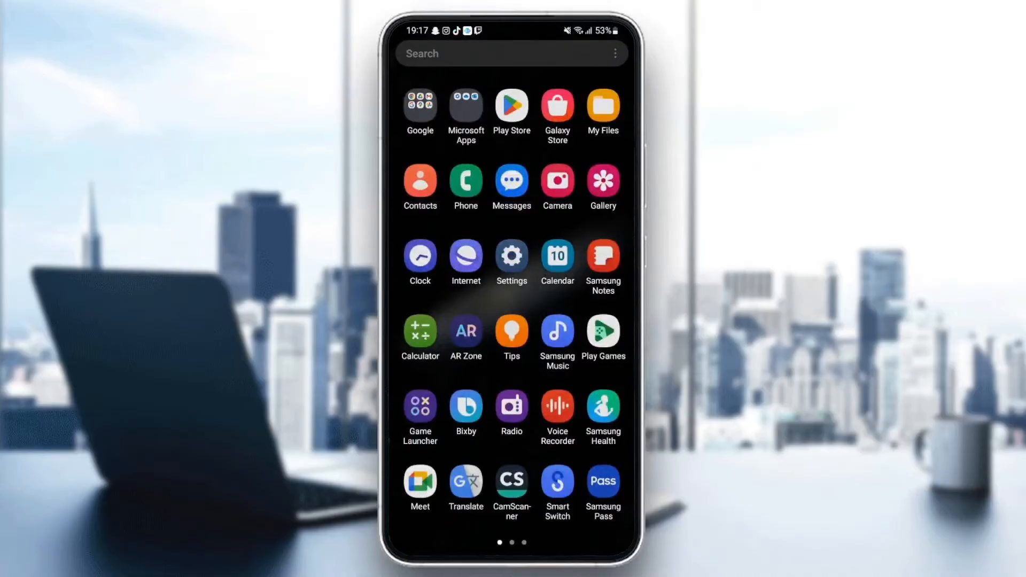
Step: Launch the Settings app from the drawer and scroll down its categories to the Apps section
left_click(511, 262)
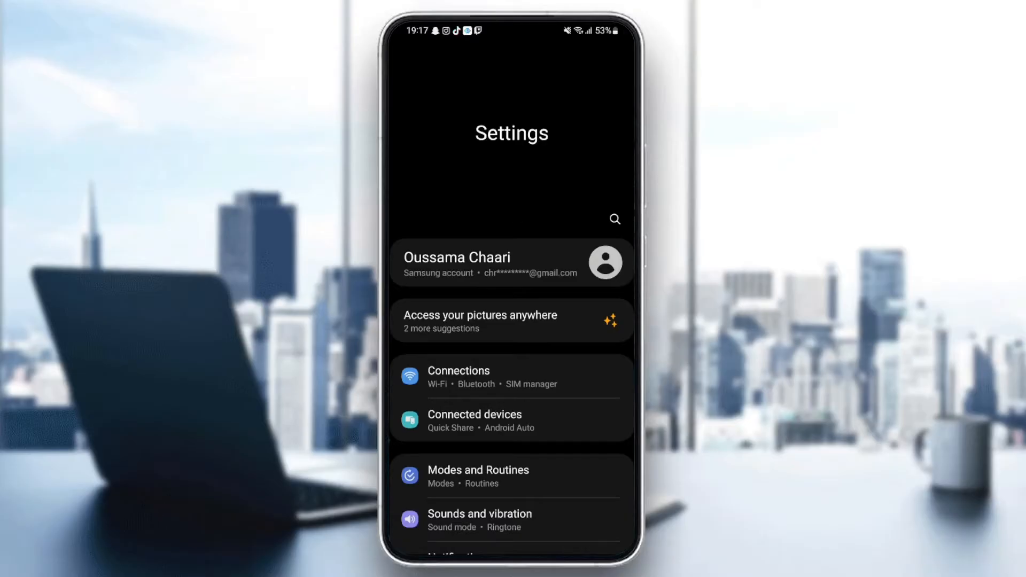
scroll("down", 3)
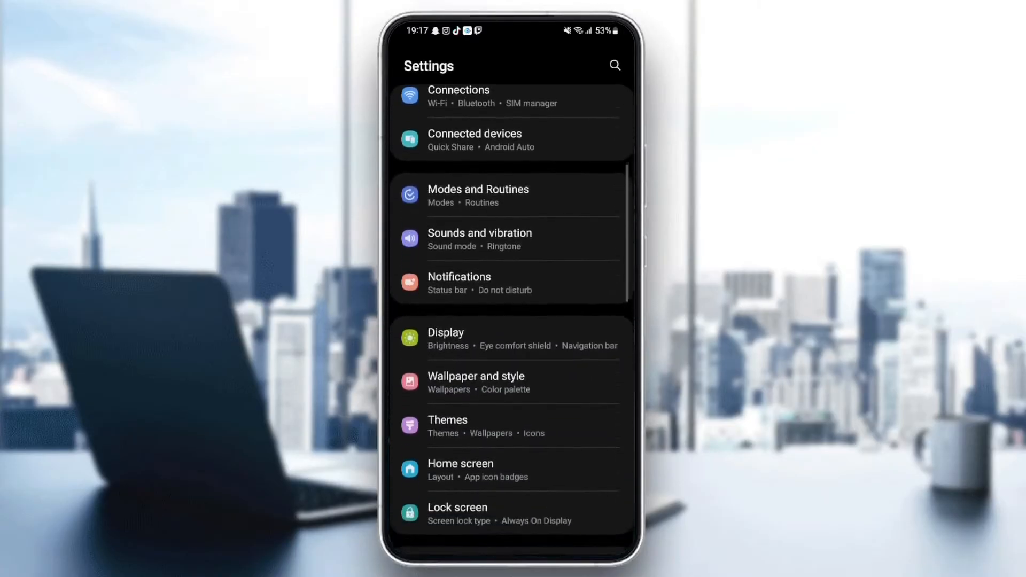
scroll("down", 3)
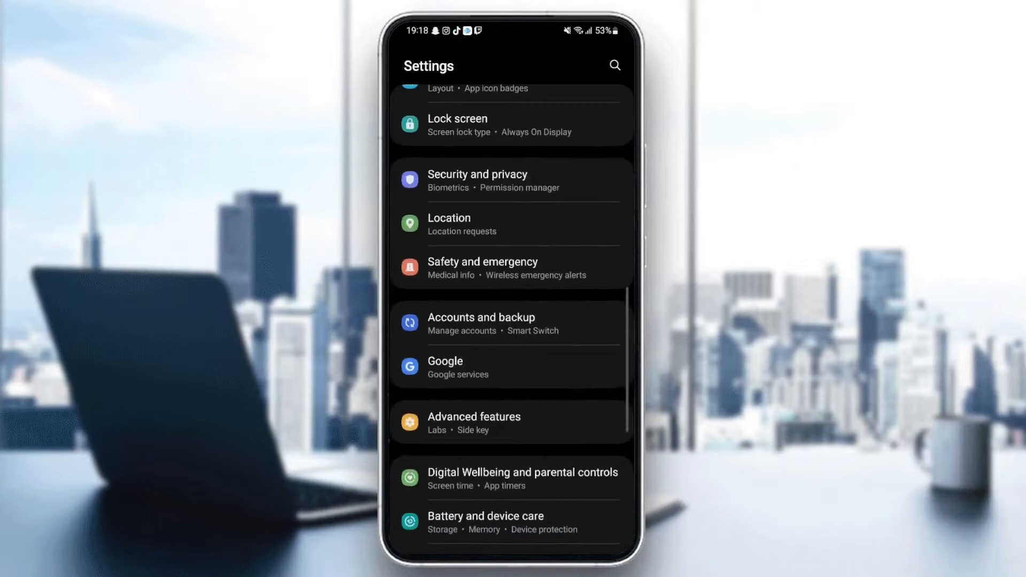
scroll("down", 3)
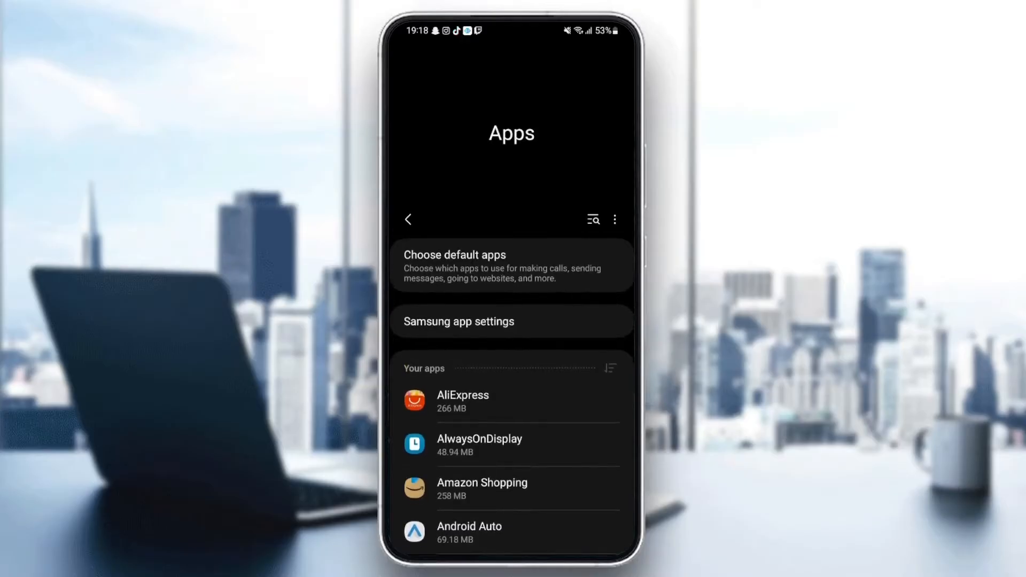
Step: Scroll the Your apps list down to WhatsApp and bring up its App info page
scroll("down", 3)
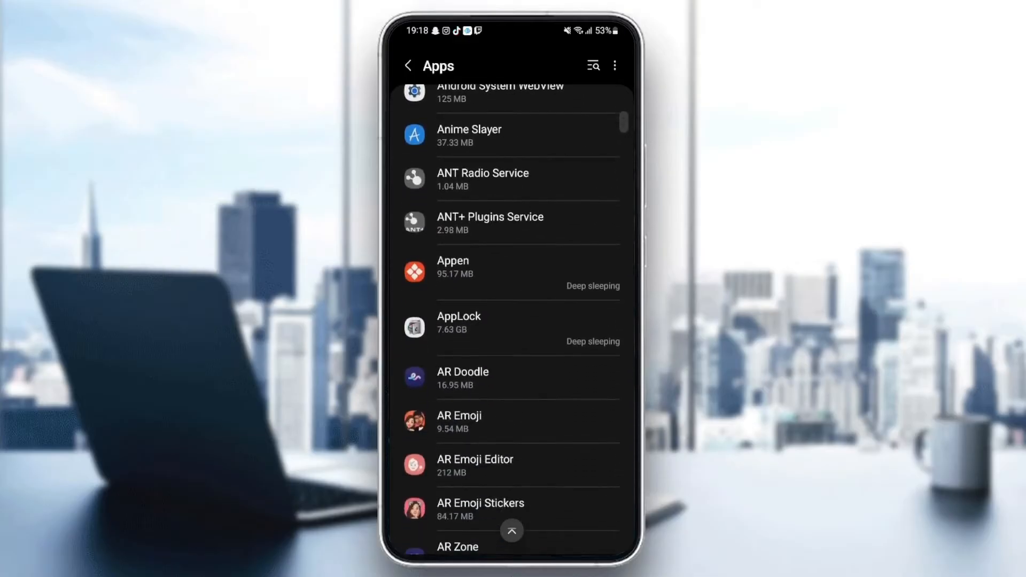
scroll("down", 3)
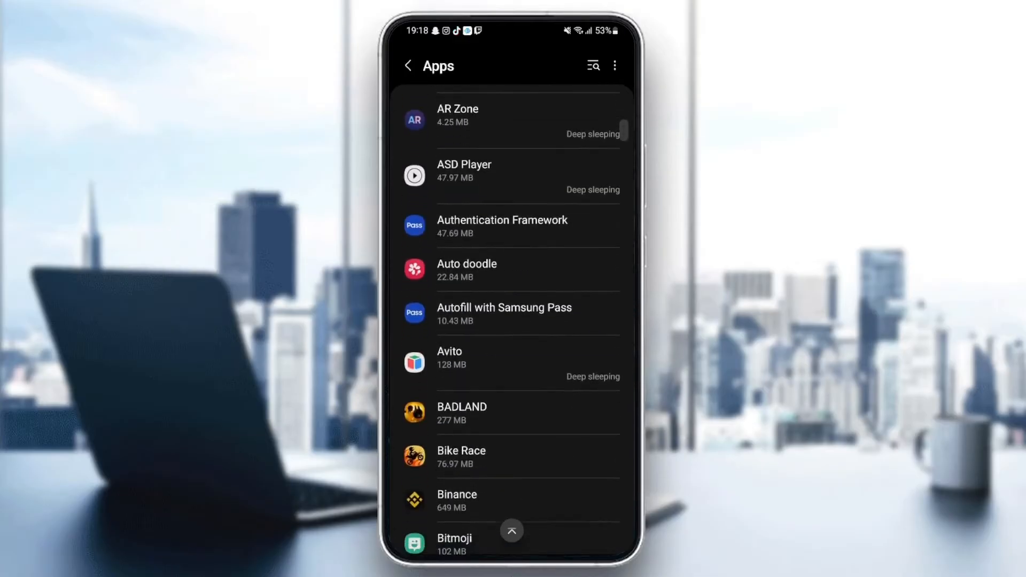
scroll("down", 3)
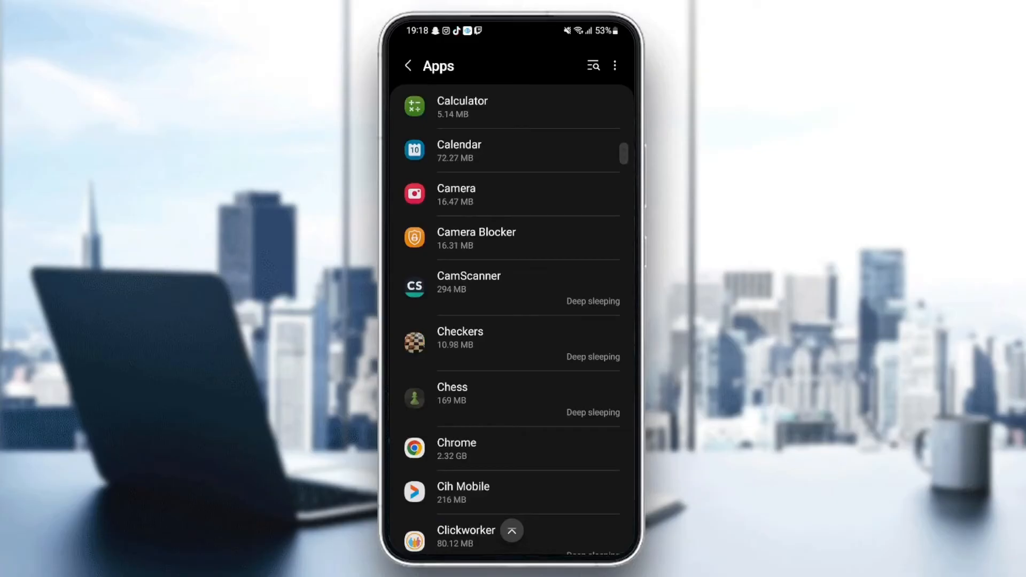
scroll("down", 3)
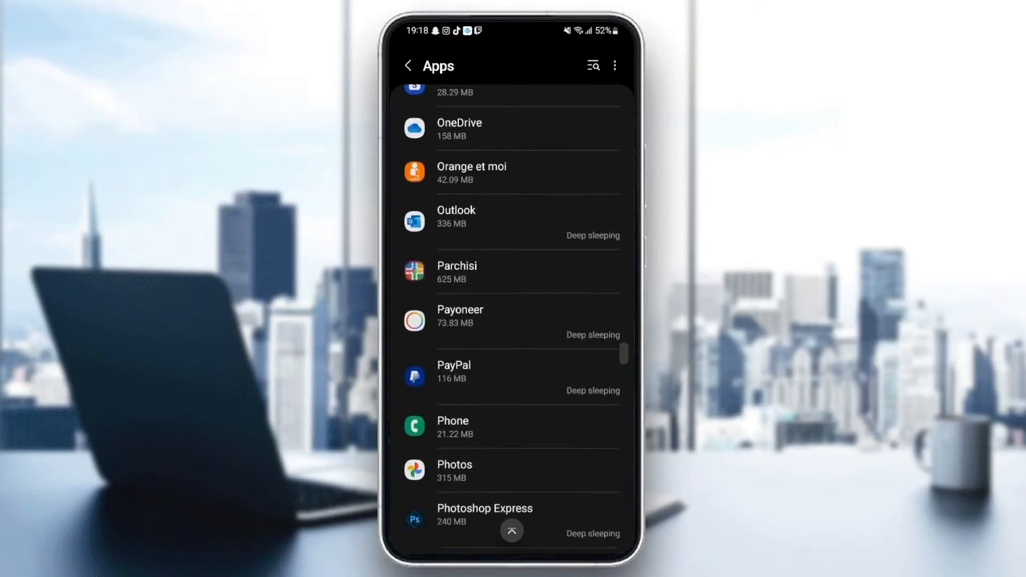
scroll("down", 3)
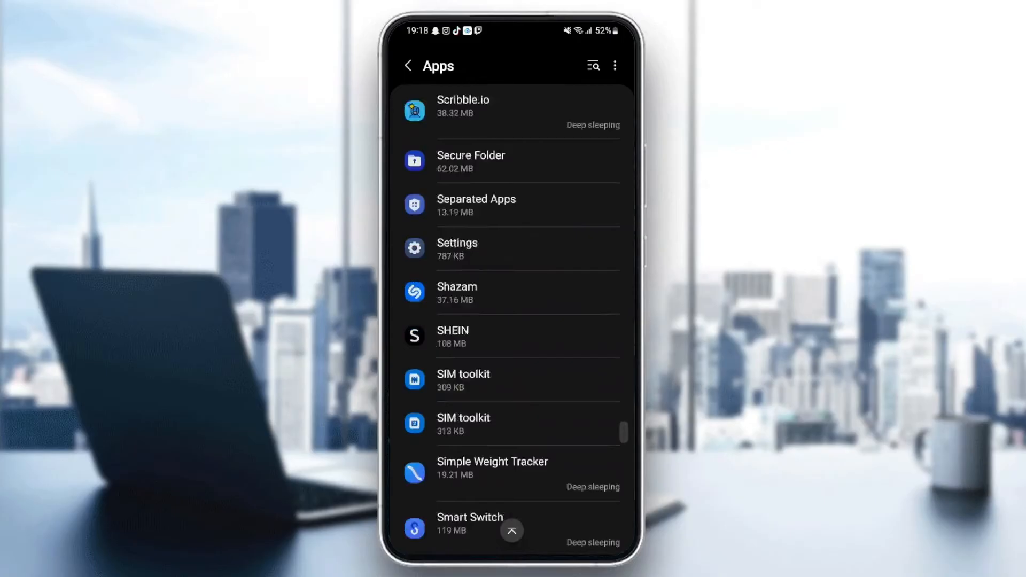
scroll("down", 3)
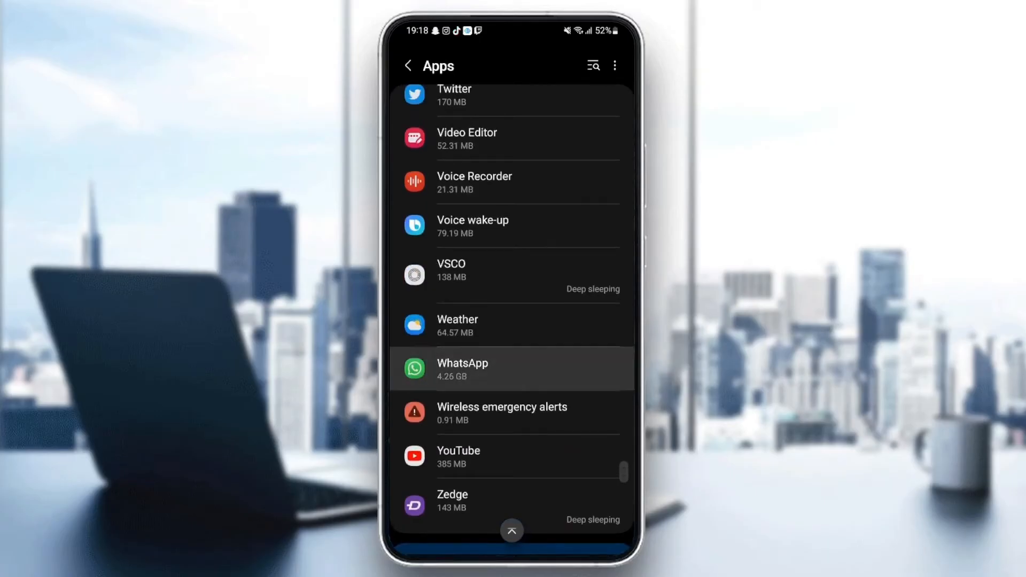
left_click(512, 369)
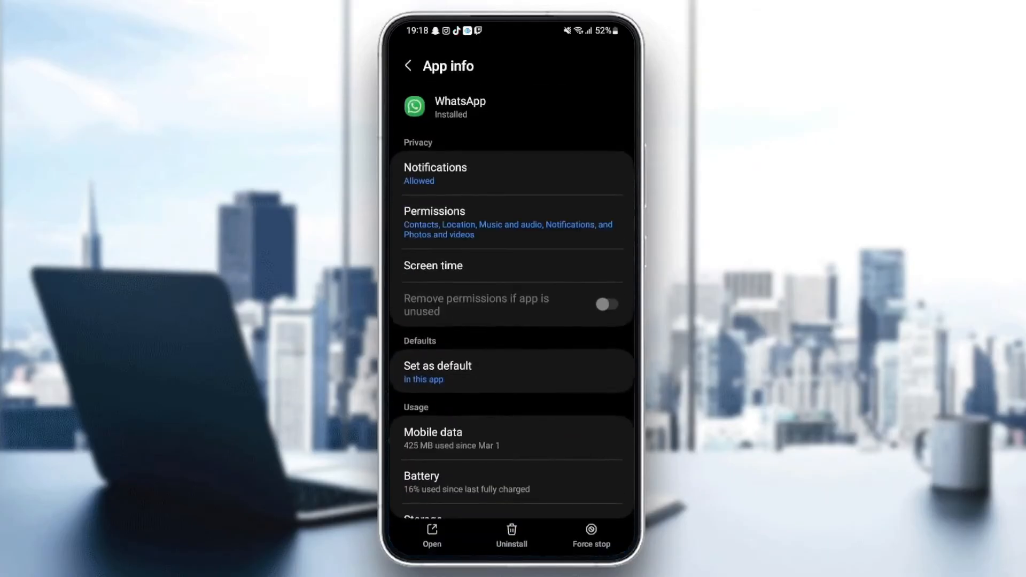
Step: Enable 'Remove permissions if app is unused' and confirm Allow notifications is on for WhatsApp
left_click(606, 303)
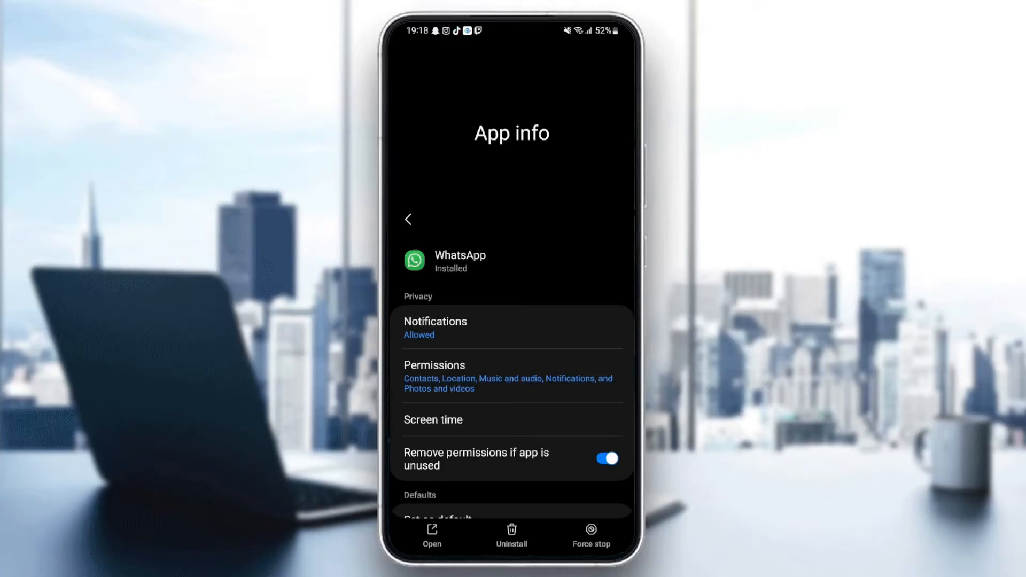
left_click(435, 327)
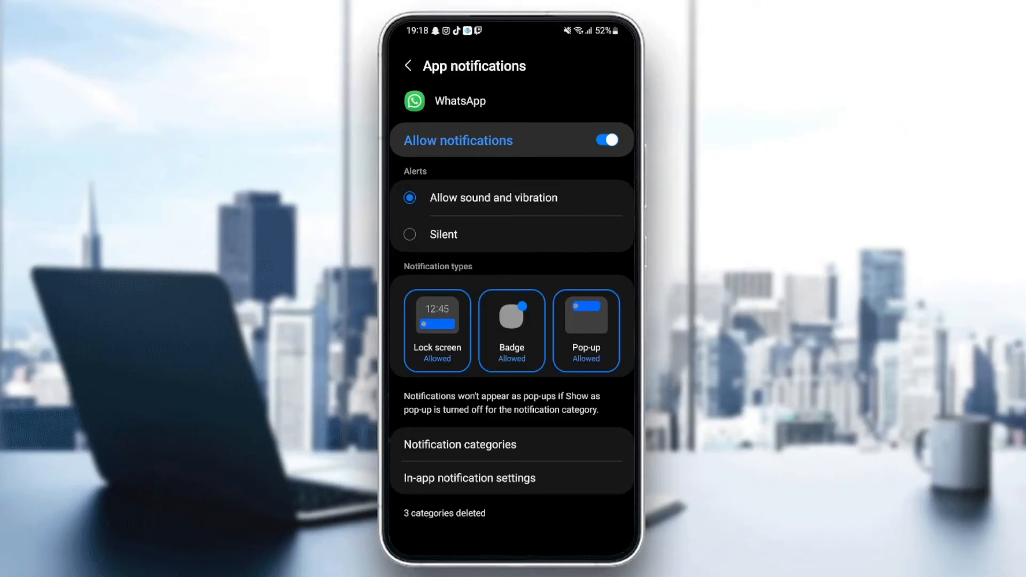
left_click(408, 66)
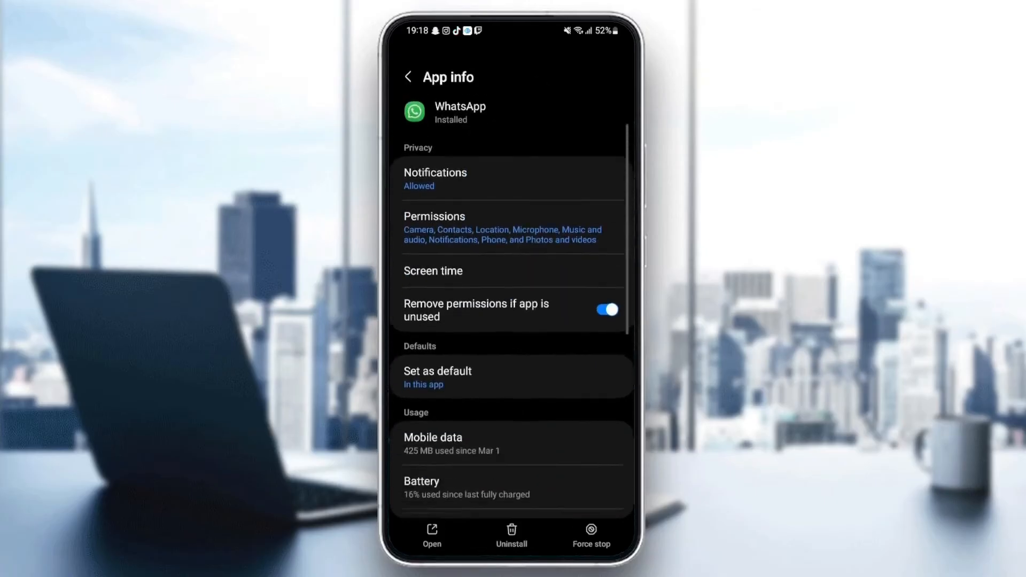
left_click(433, 228)
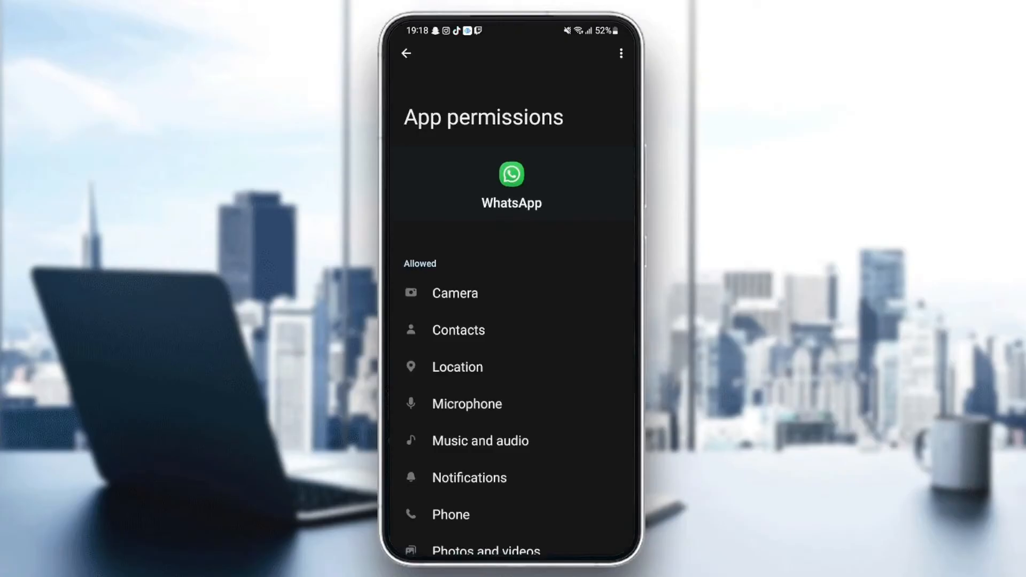
scroll("down", 3)
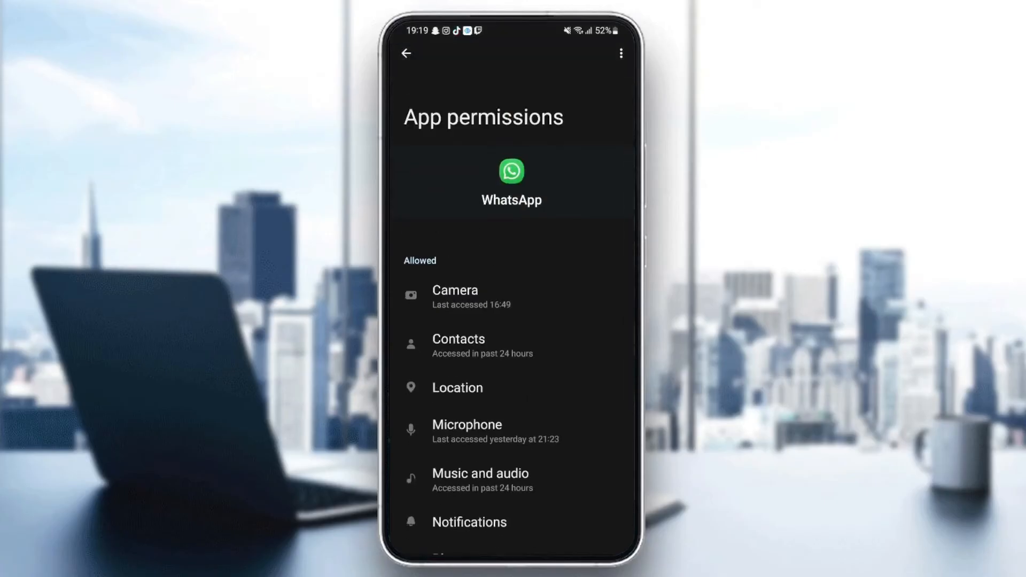
scroll("down", 3)
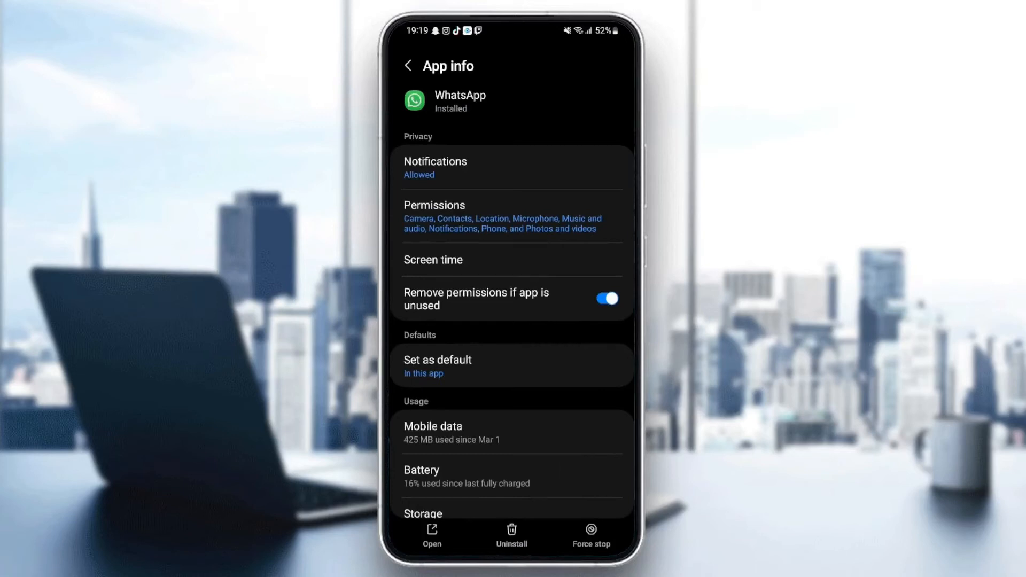
Step: Clear WhatsApp's cache to 0 B in Storage, dropping usage to 4.26 GB, and return to App info
scroll("down", 3)
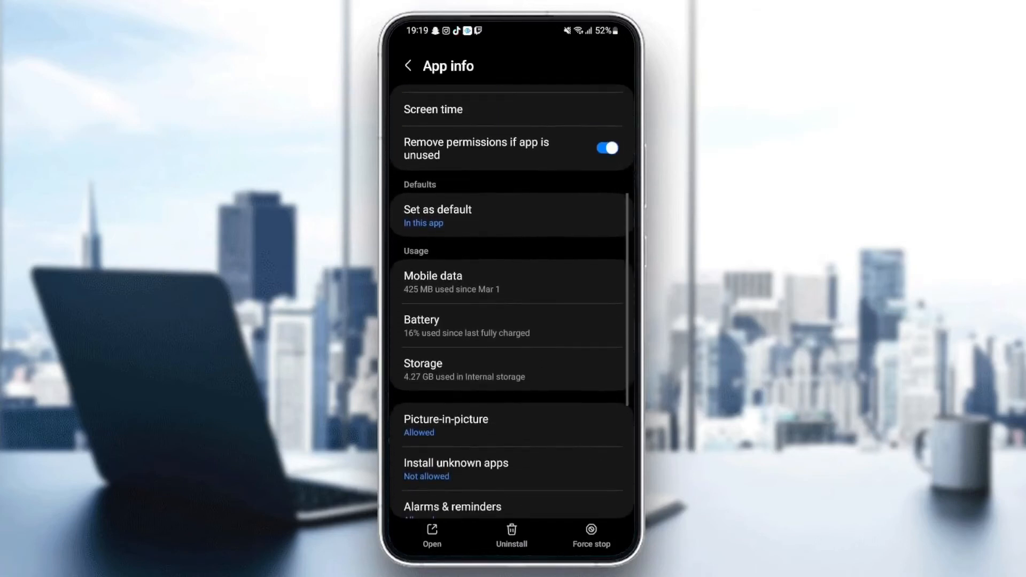
left_click(511, 369)
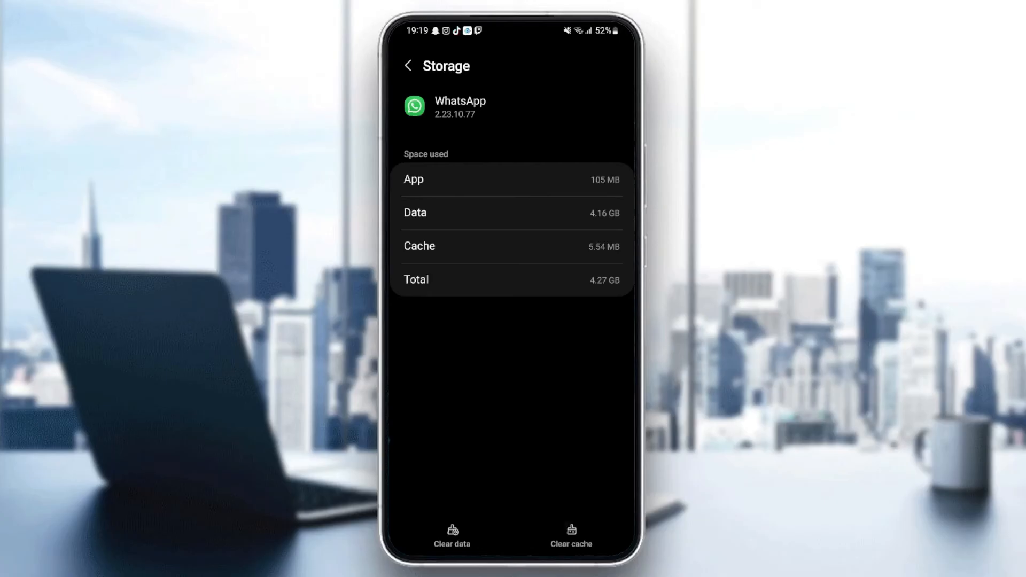
left_click(569, 536)
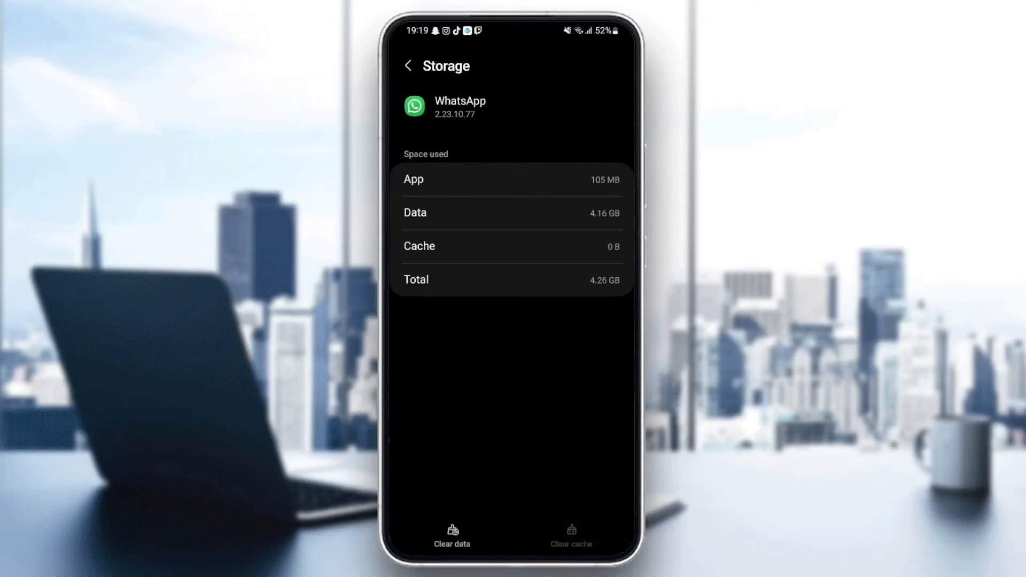
left_click(410, 65)
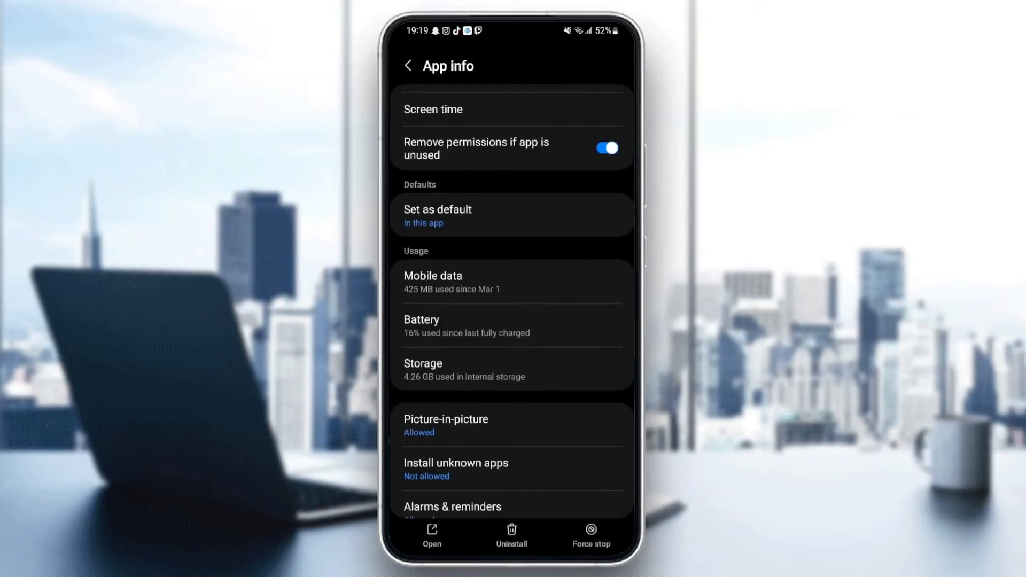